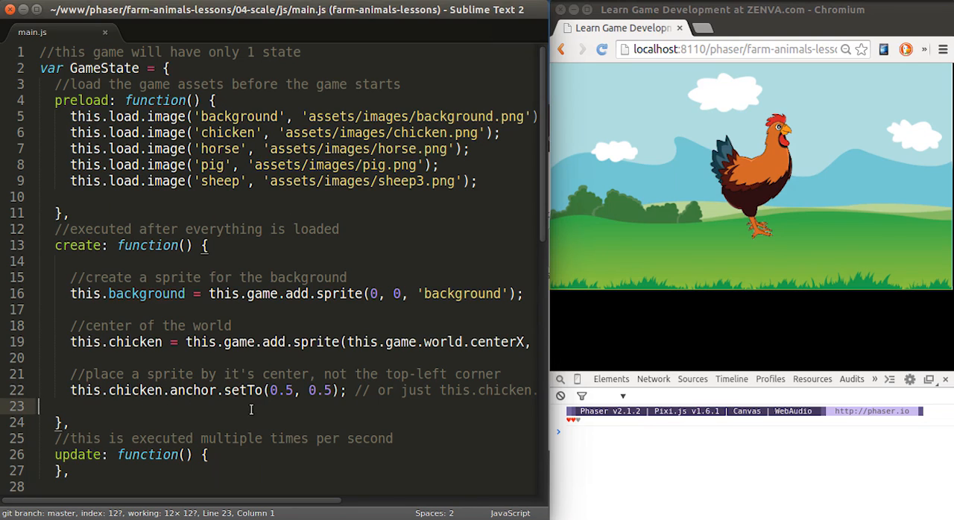
# Add a new line in create typing this.chicken.scale.setTo(2) to double the chicken's size.
pyautogui.press('Return')
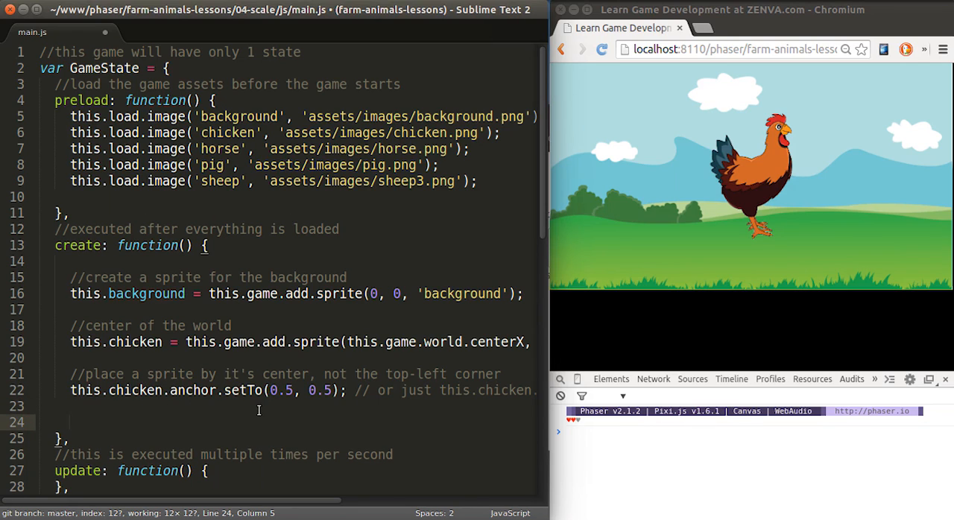
pyautogui.click(70, 422)
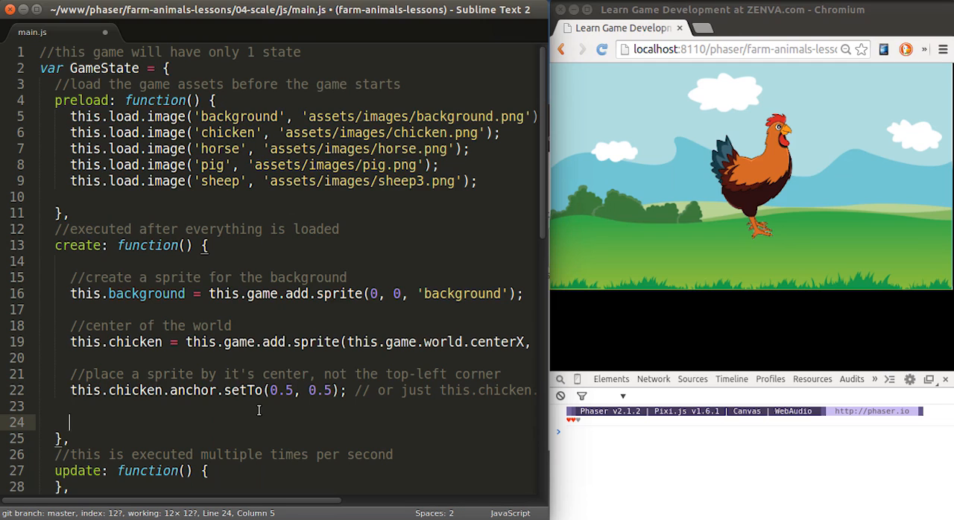
pyautogui.write('this.chicken.')
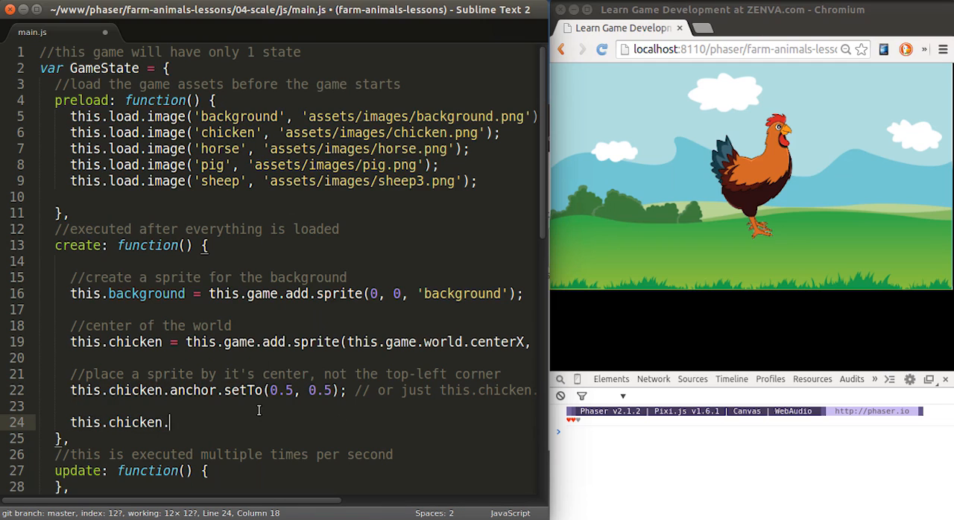
pyautogui.write('scale.')
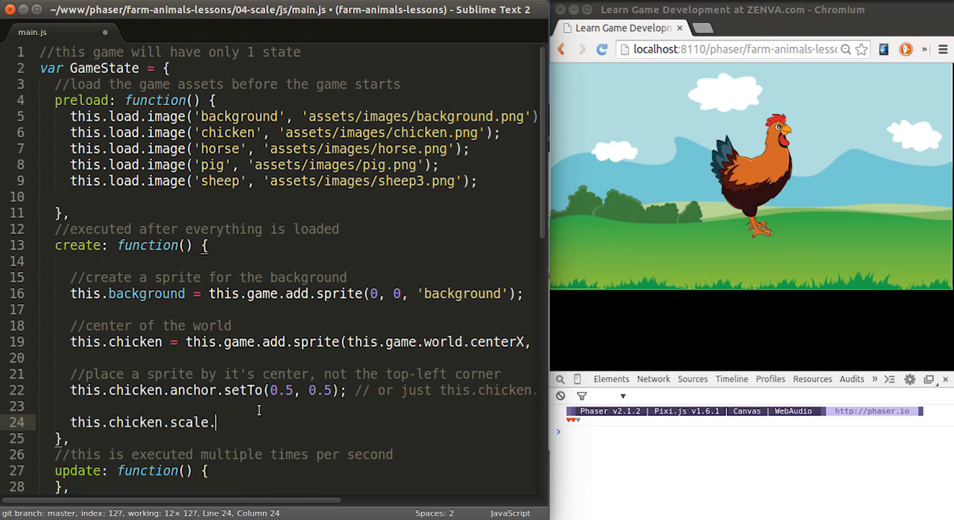
pyautogui.write('setTo')
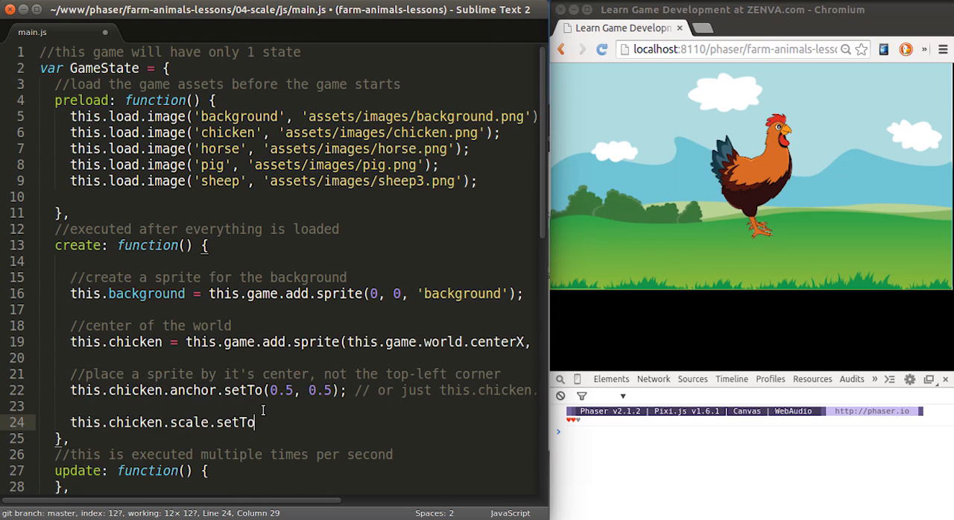
pyautogui.write('(2);')
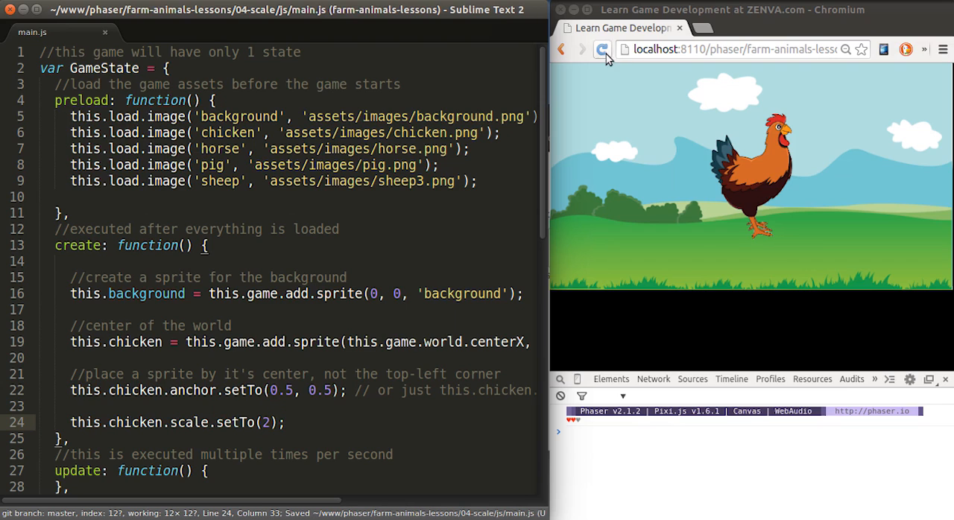
# Reload the game in Chromium to view the doubled chicken.
pyautogui.click(601, 49)
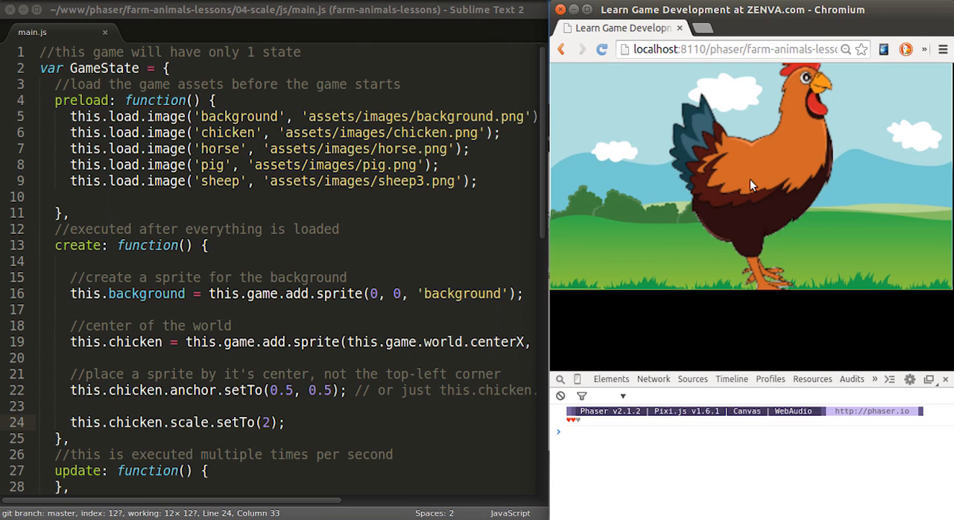
pyautogui.moveTo(756, 186)
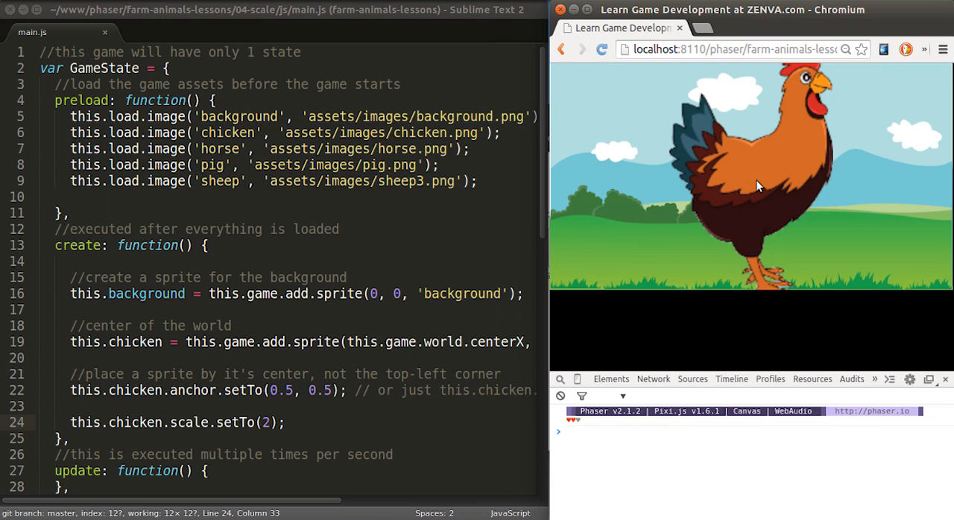
pyautogui.moveTo(755, 182)
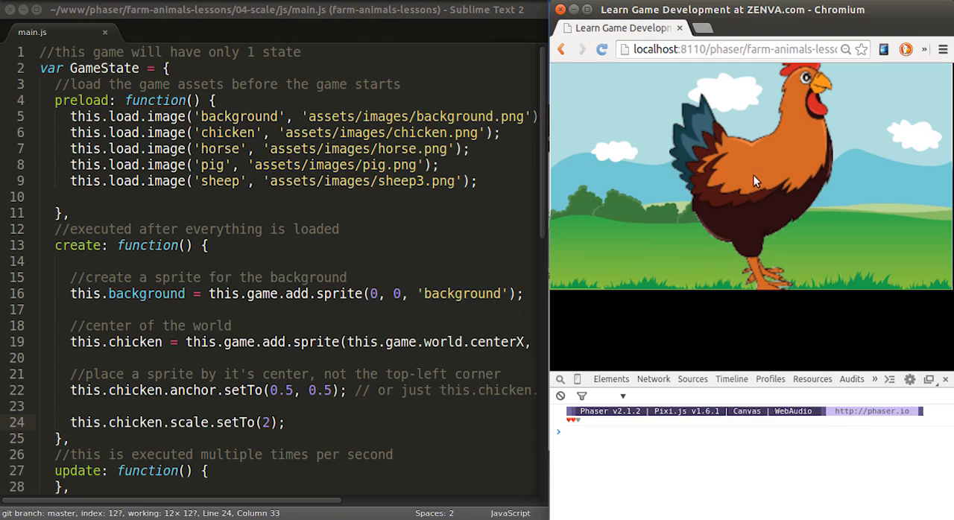
pyautogui.moveTo(759, 185)
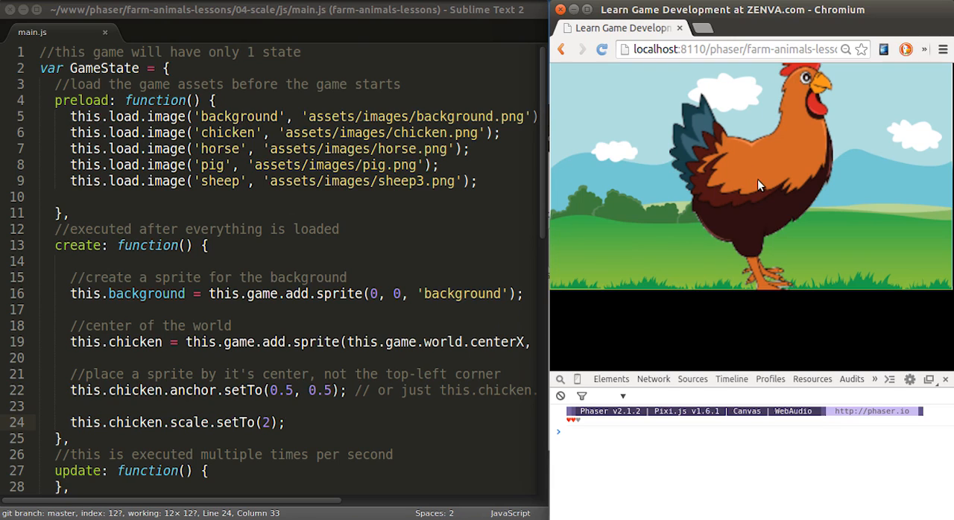
pyautogui.moveTo(750, 229)
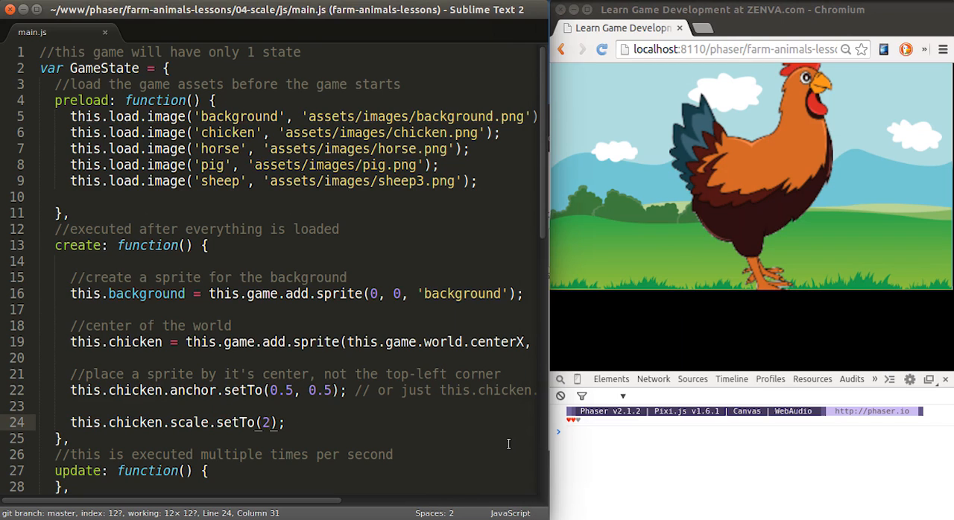
# Change the chicken scale to setTo(2, 1) and begin the horse sprite line.
pyautogui.write(', 1')
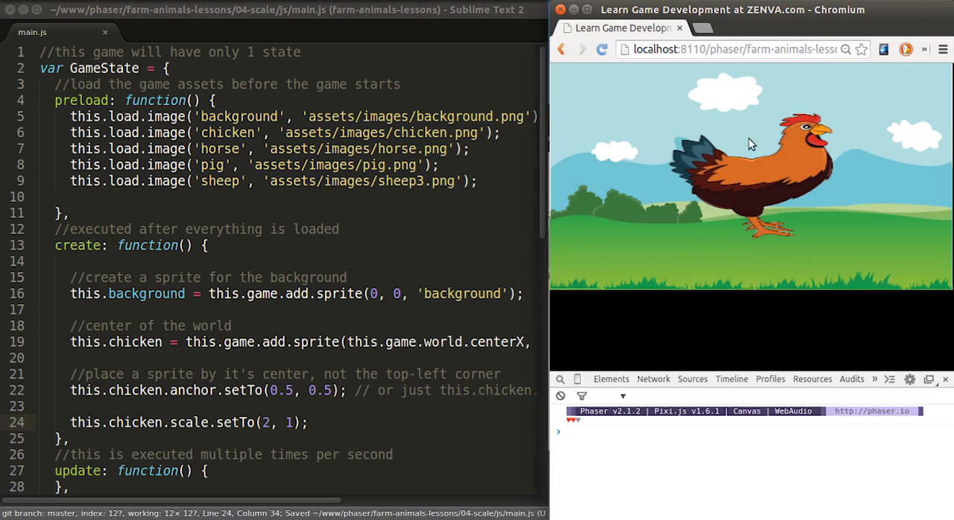
pyautogui.moveTo(762, 157)
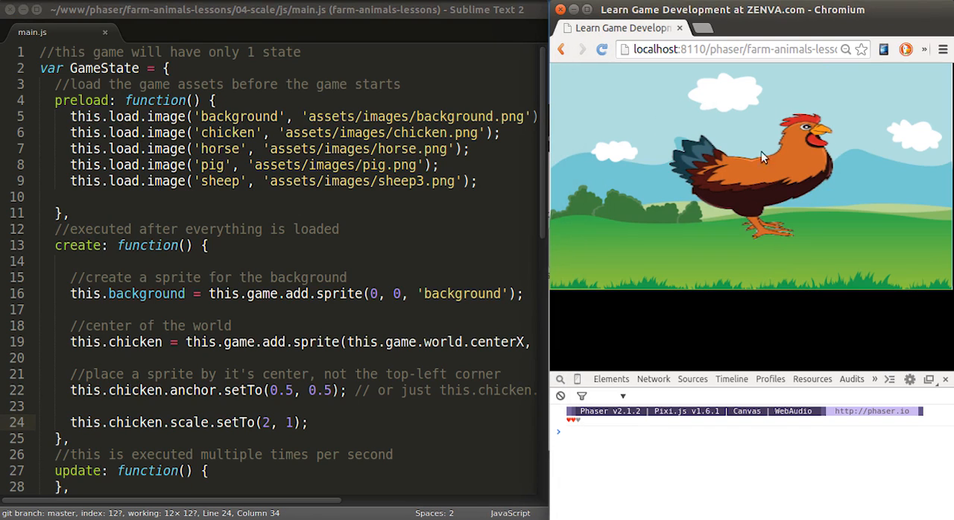
pyautogui.moveTo(581, 259)
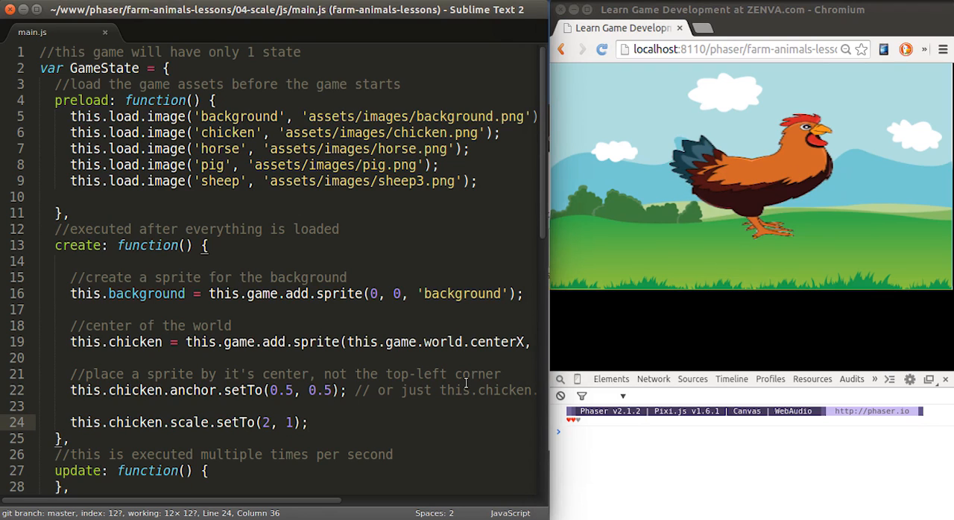
pyautogui.write('th')
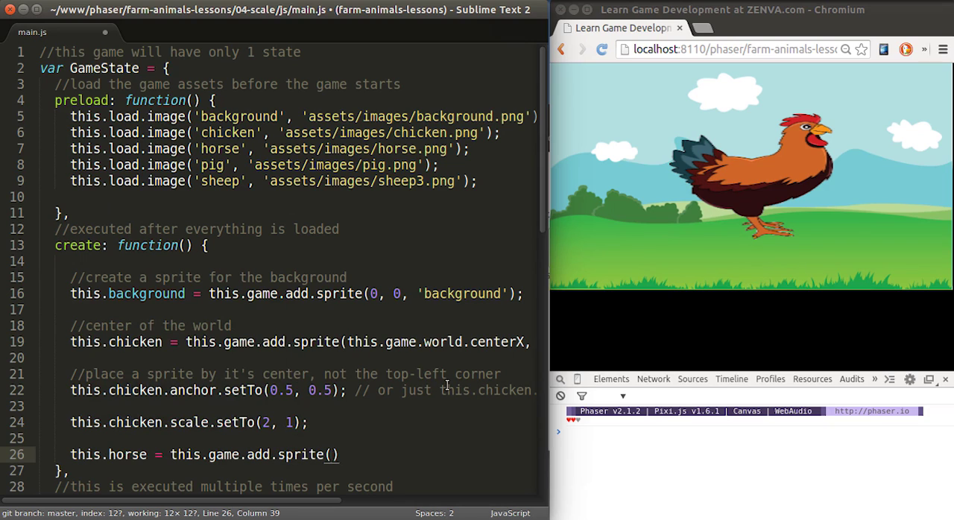
# Place the horse sprite at position 120, 10.
pyautogui.write('120')
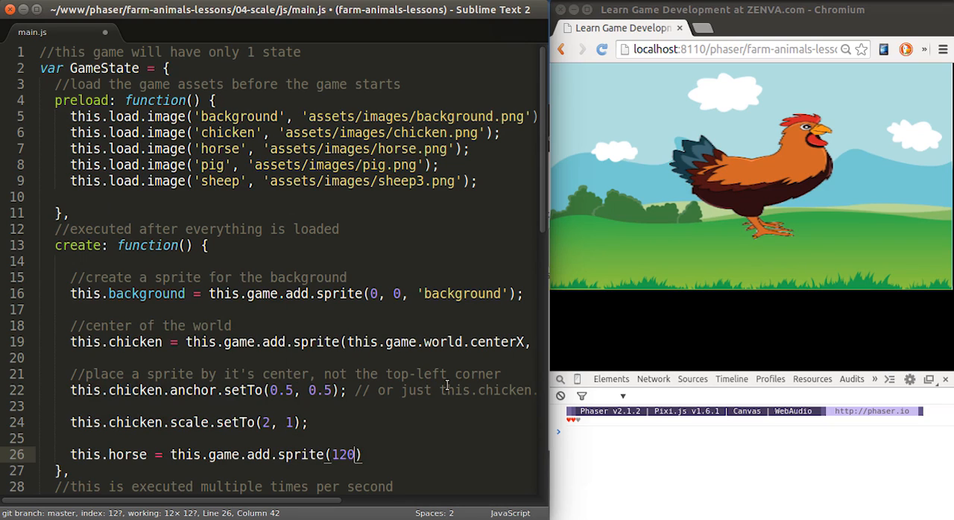
pyautogui.write(", 10, 'horse")
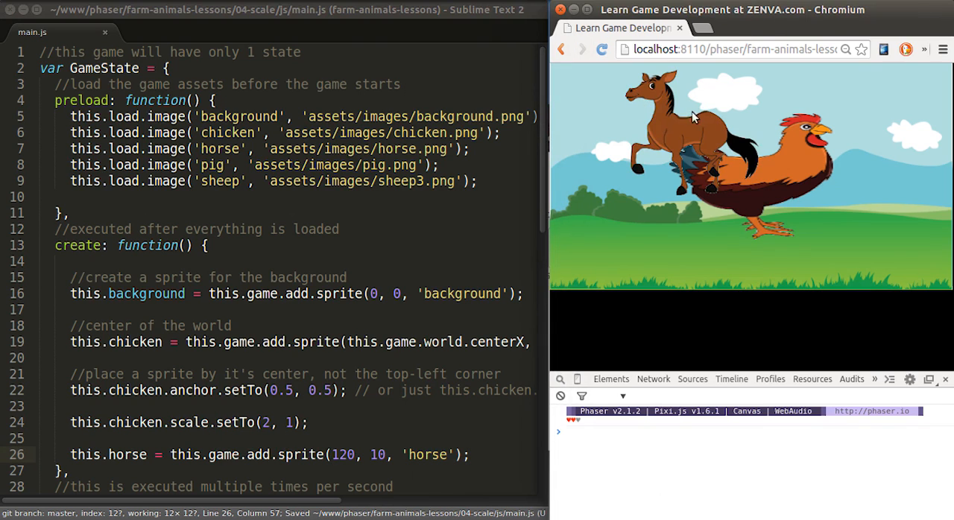
pyautogui.scroll(-3)
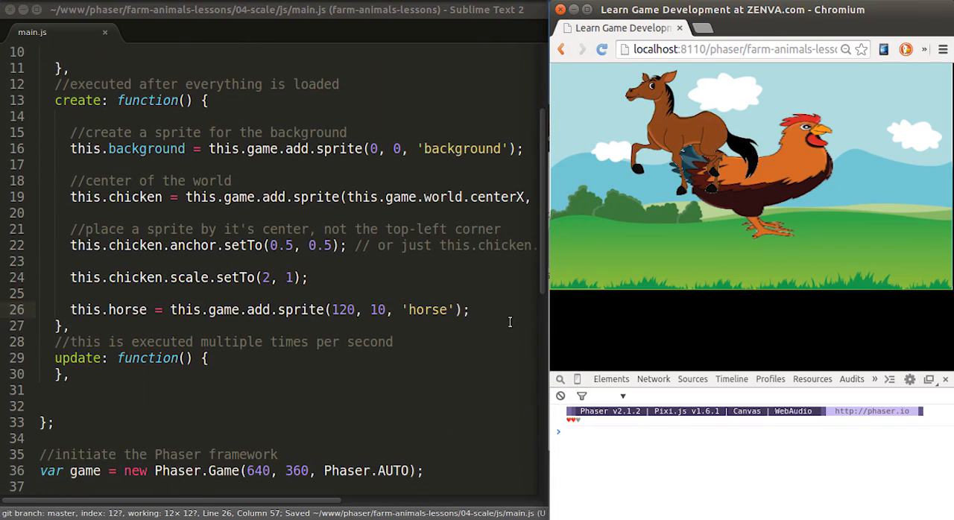
# Add this.horse.scale.setTo(0.5); below the horse sprite line.
pyautogui.write('this.horse.s')
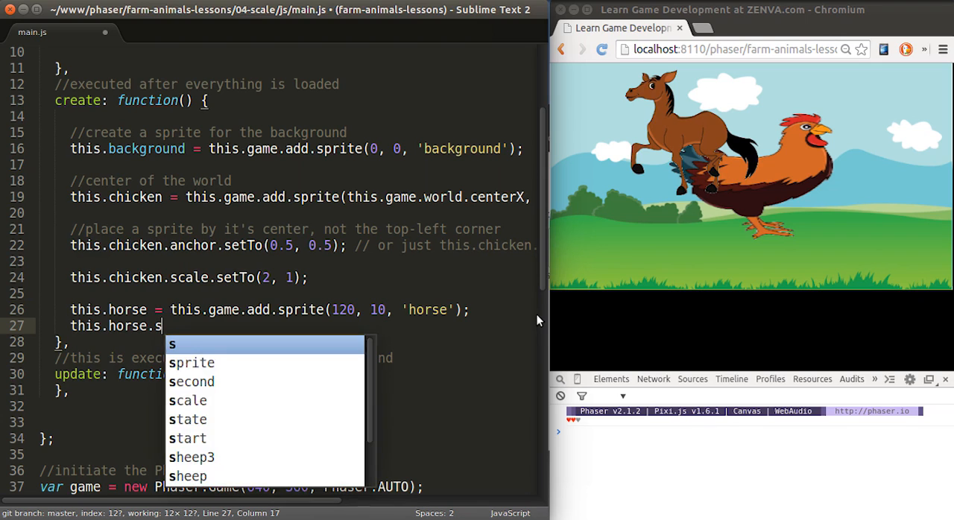
pyautogui.write('cale.setTo(')
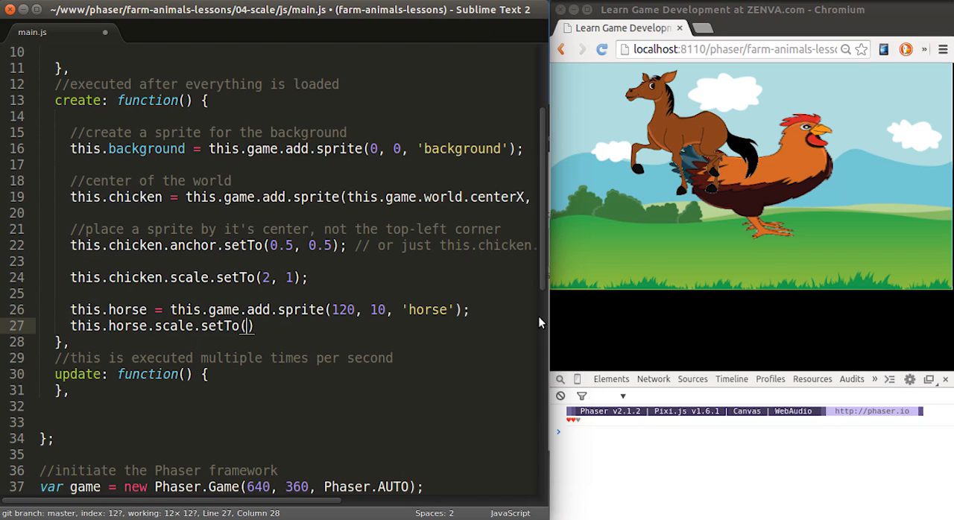
pyautogui.write('0')
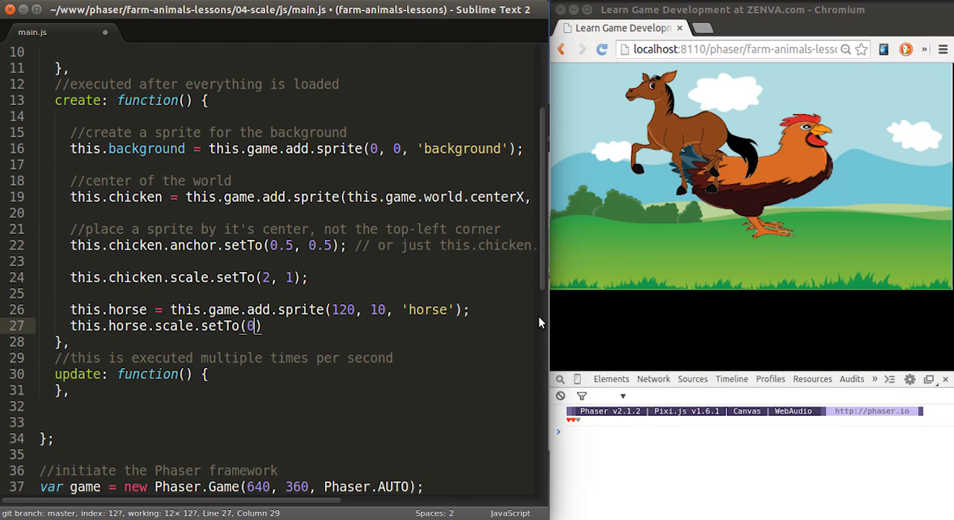
pyautogui.write('.5);')
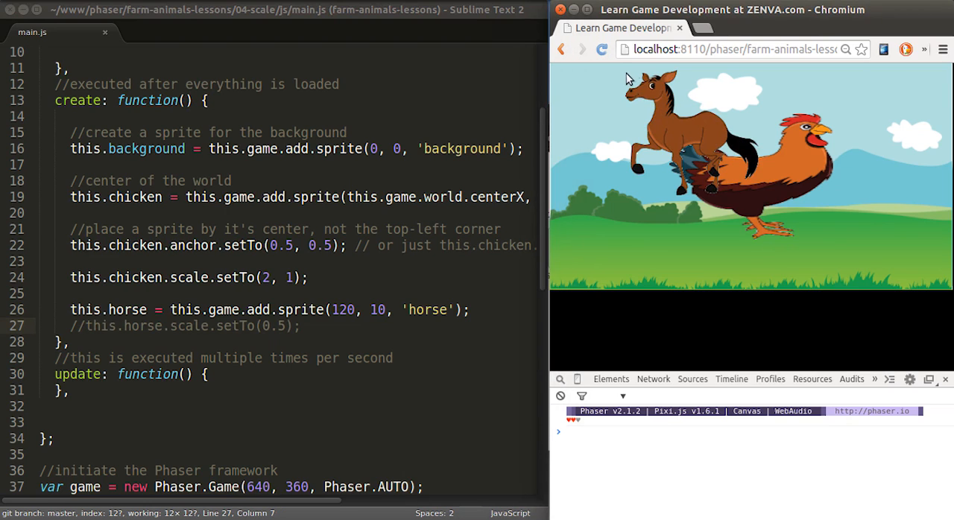
pyautogui.moveTo(619, 74)
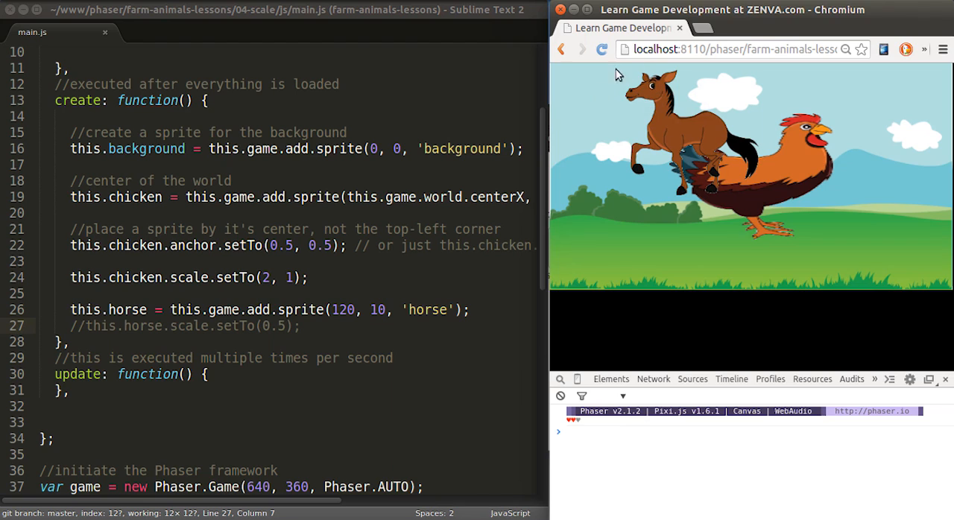